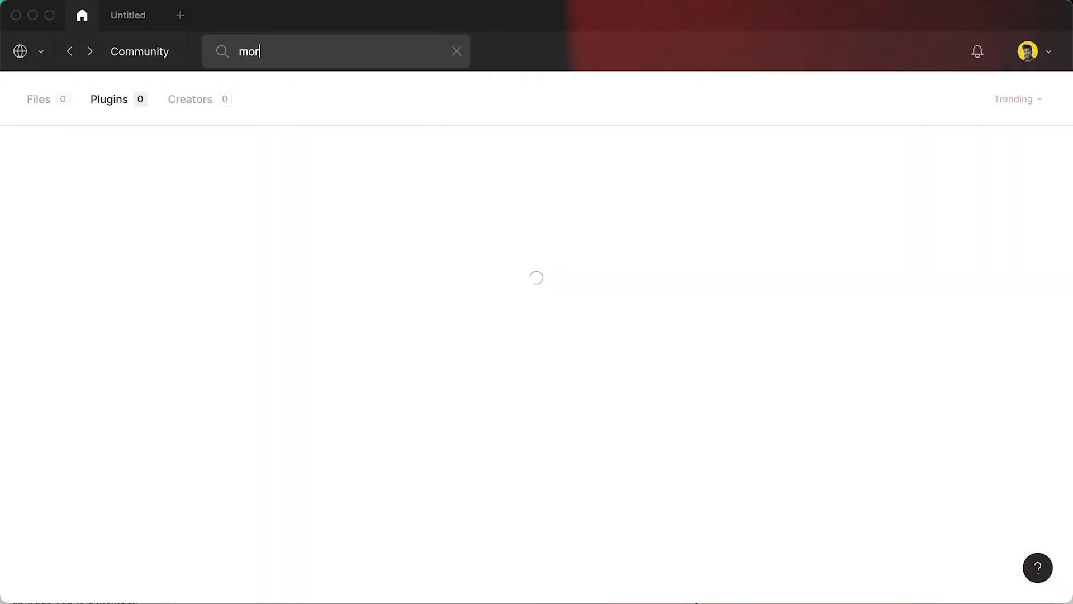
Step: Search the Community for "morph" and launch the Morph plugin from the results
text(ph)
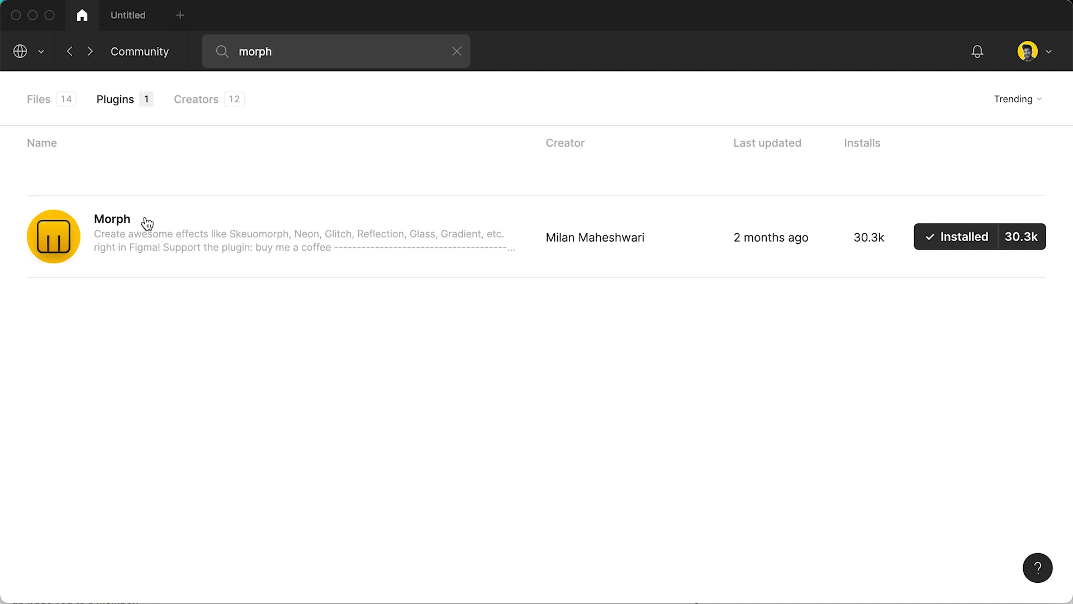
click(112, 219)
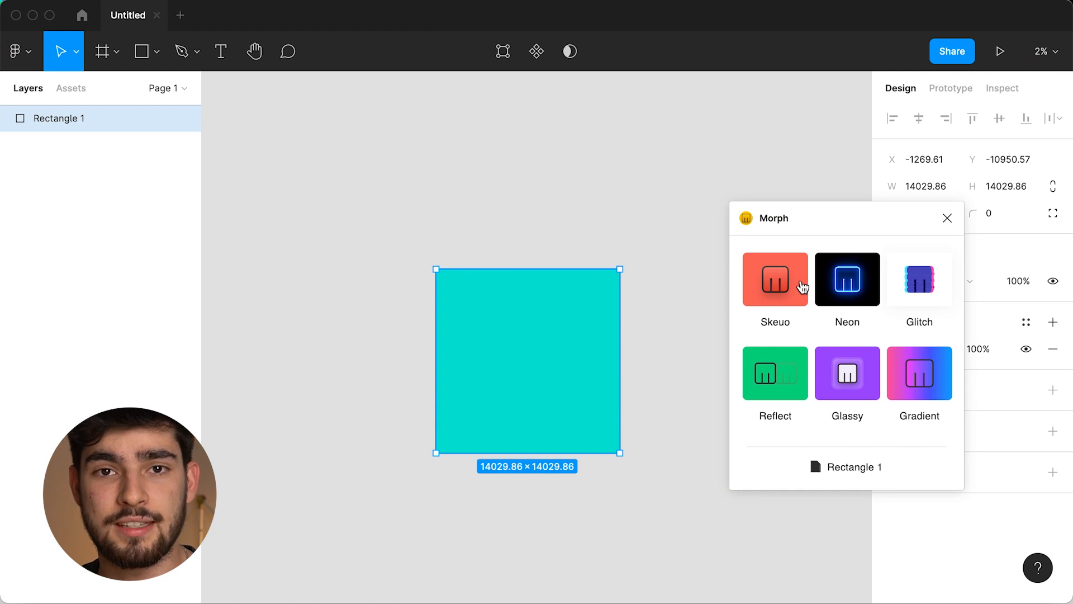
Step: Choose Morph's Skeuo effect and set its light direction
click(775, 279)
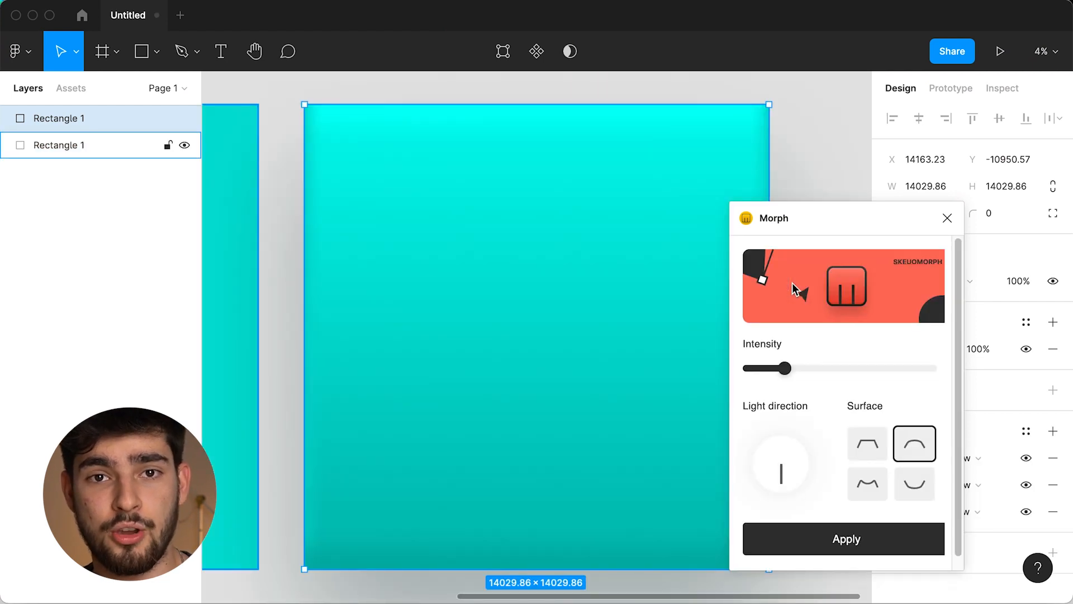
click(843, 538)
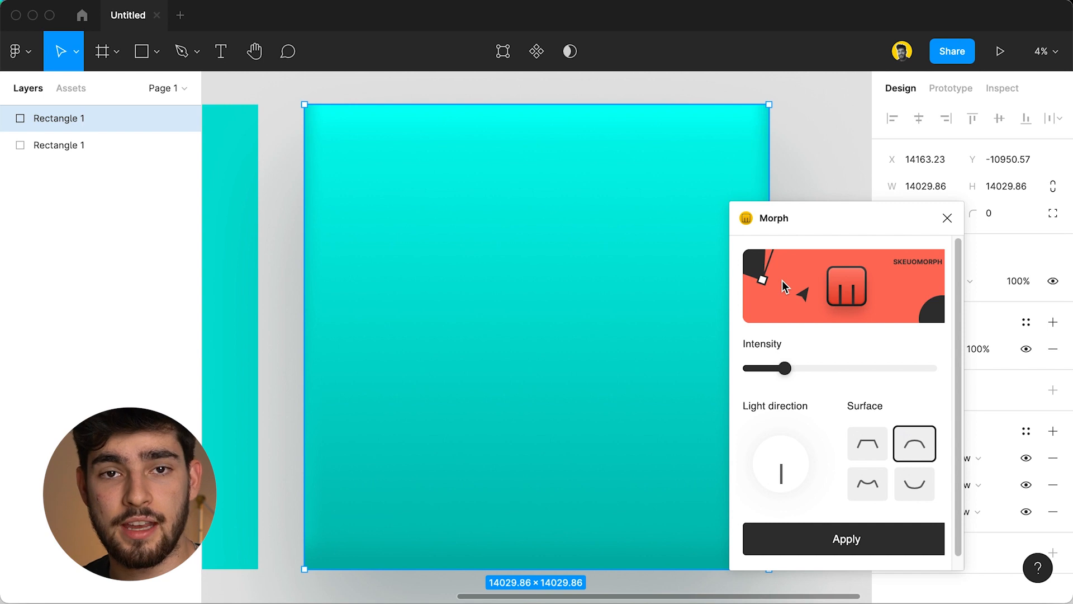
mouse_move(780, 286)
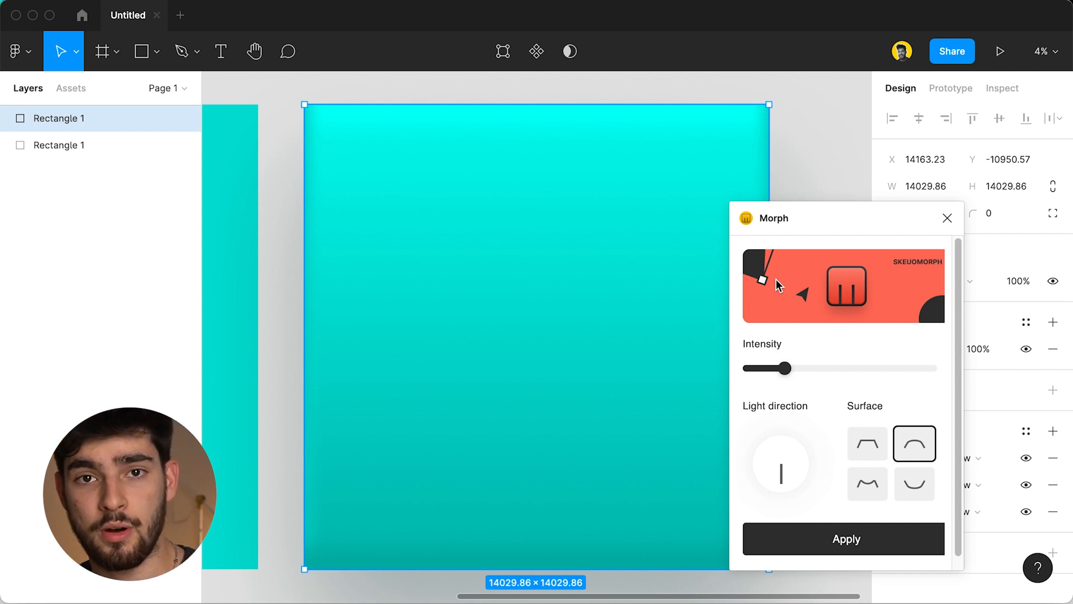
mouse_move(830, 231)
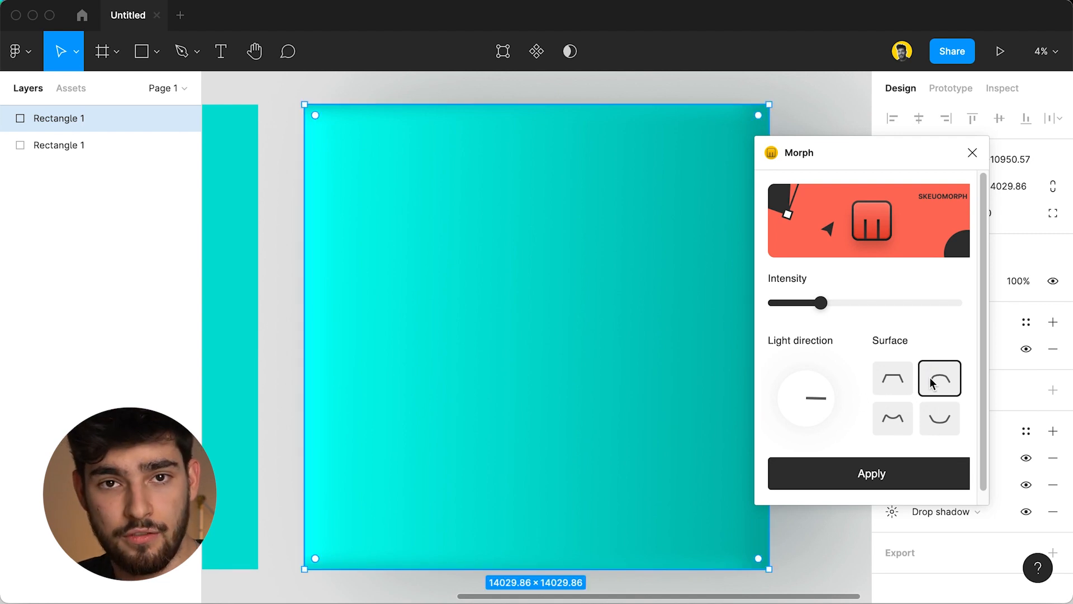
Step: Try the surface curvatures, keep the rippled wavy surface and apply the skeuomorph effect
click(892, 378)
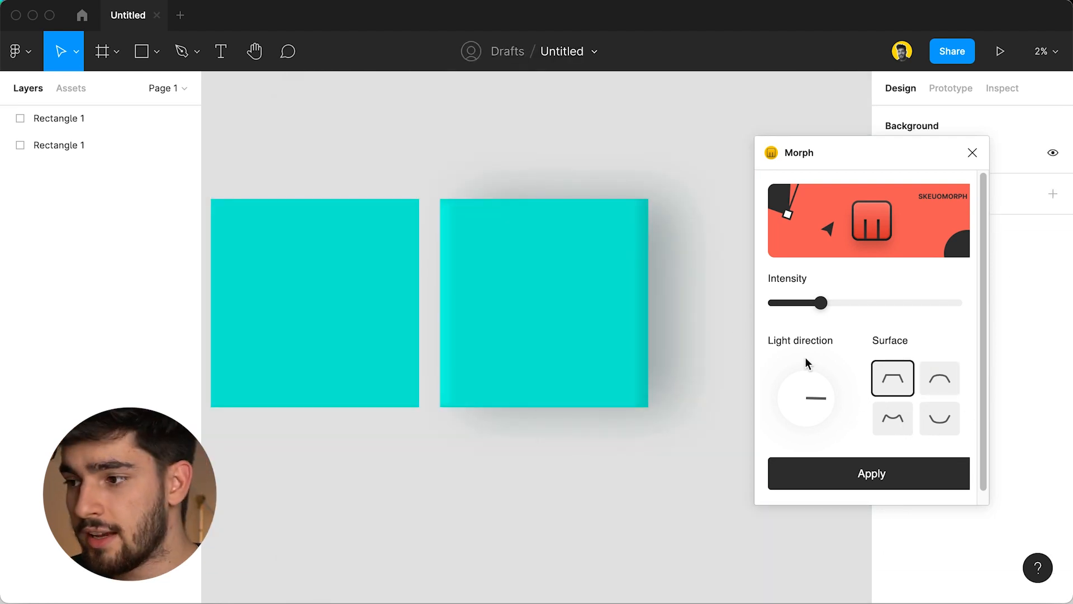
click(940, 378)
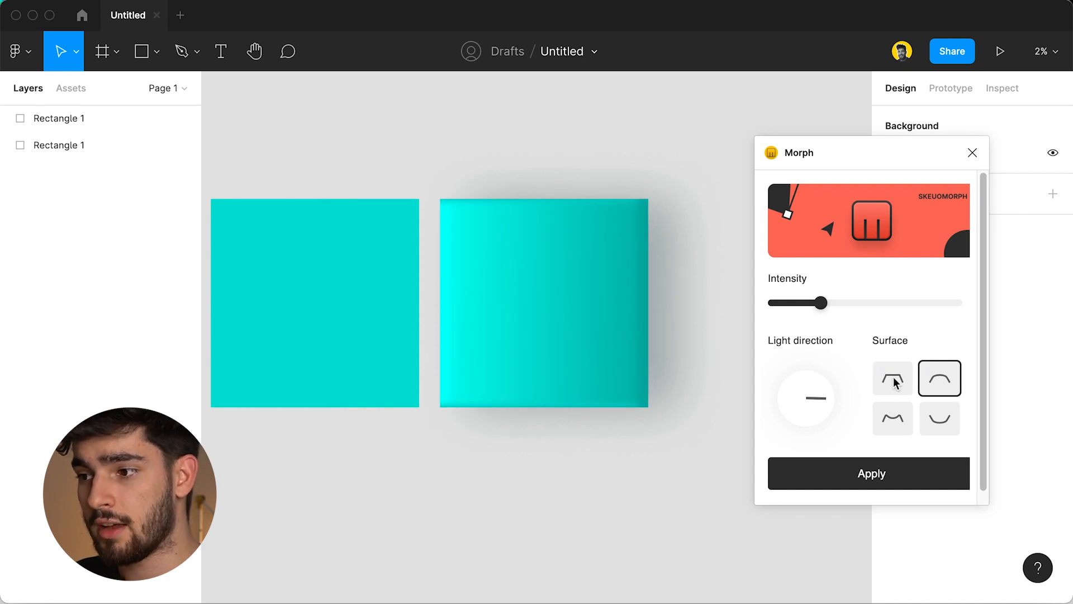
click(892, 378)
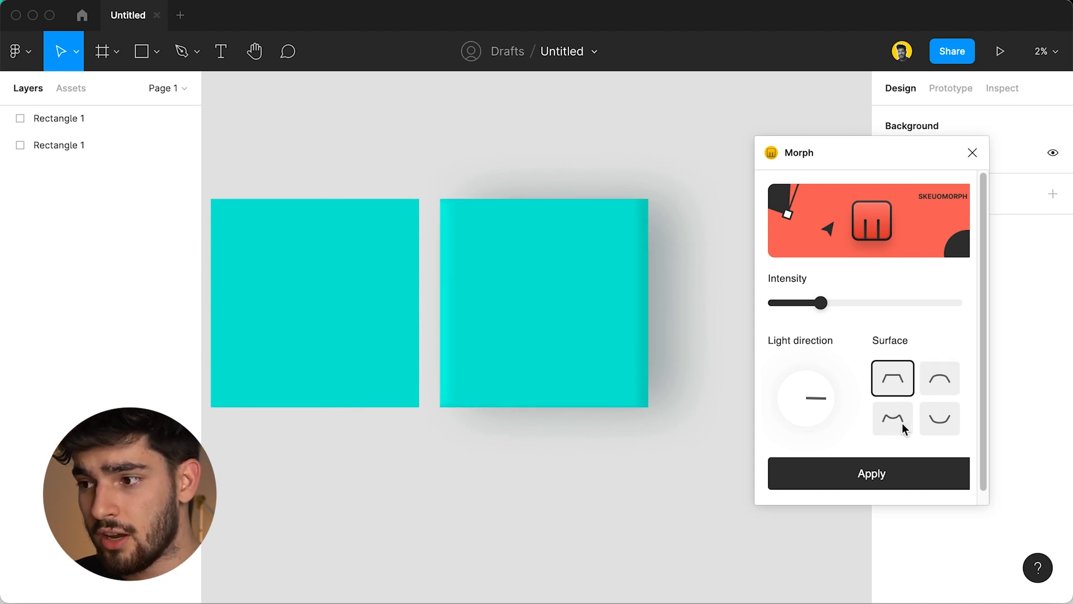
click(891, 418)
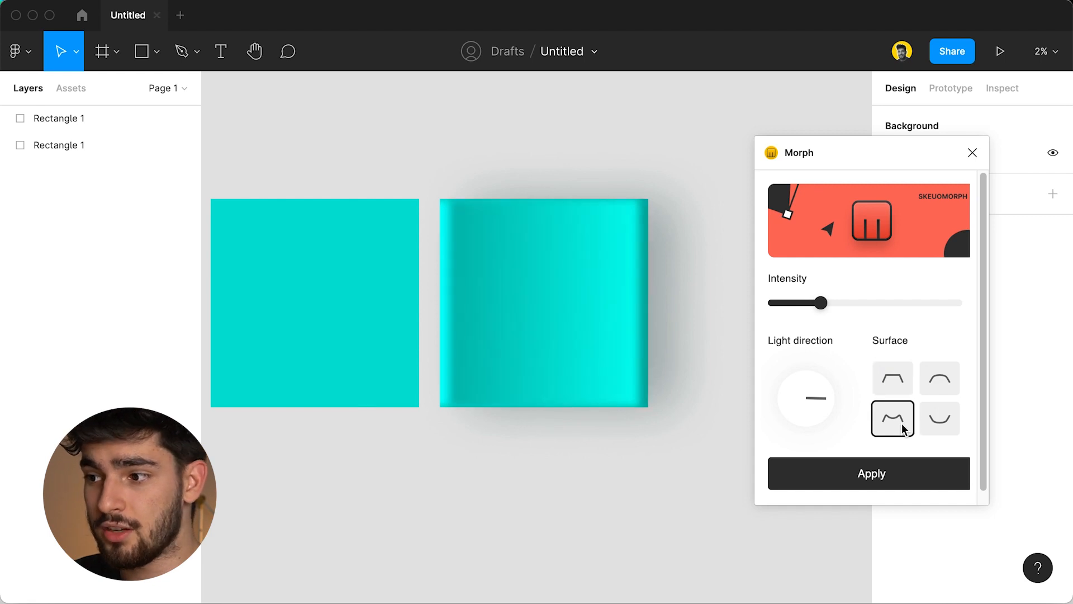
mouse_move(891, 446)
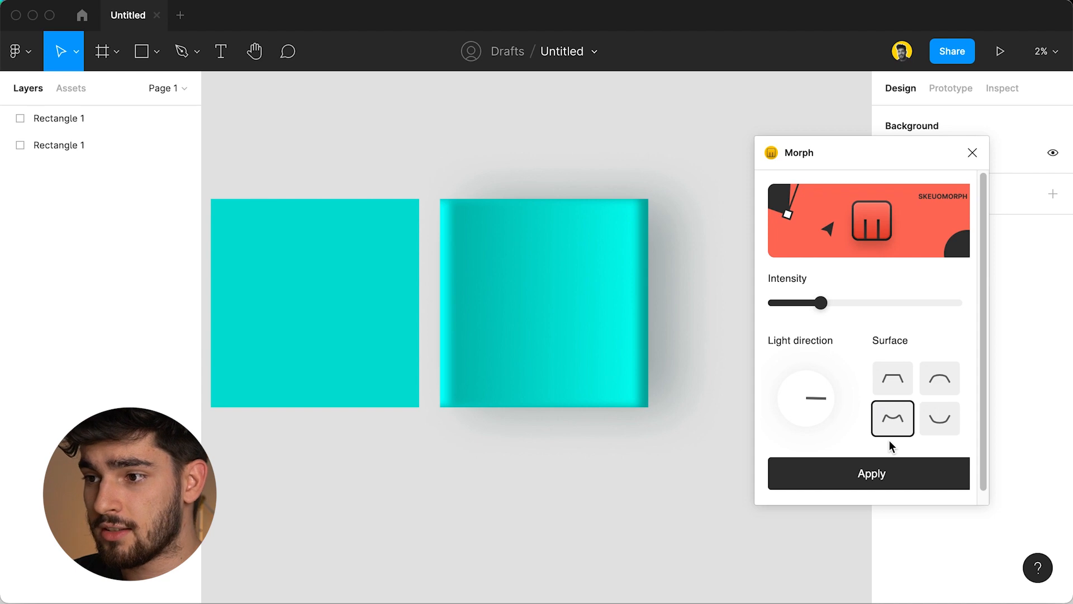
click(939, 418)
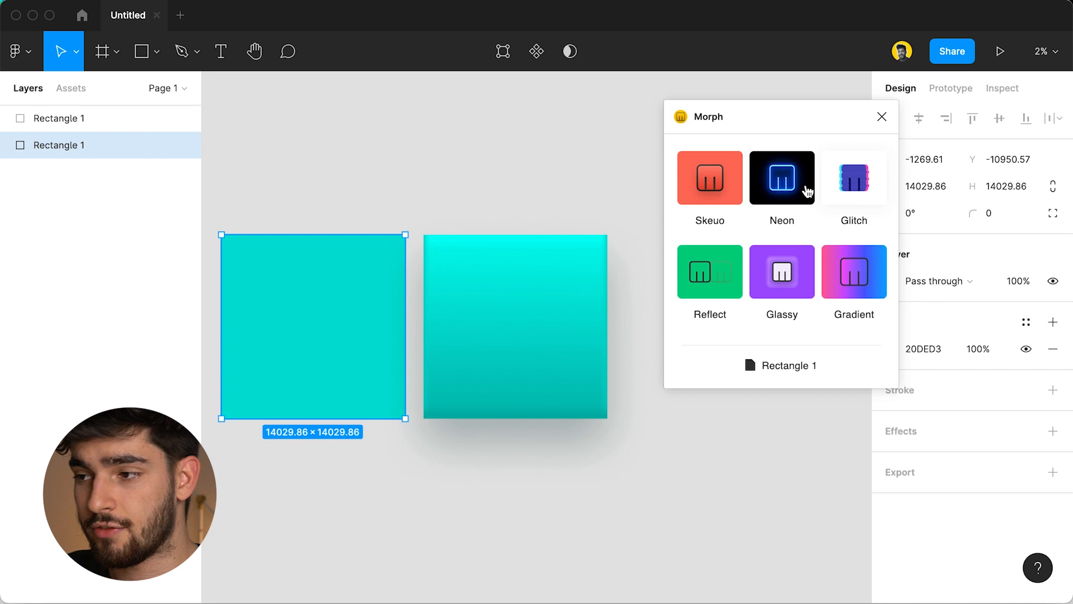
Step: Apply Neon to the first square without background, recolouring the outline blue then green
click(782, 179)
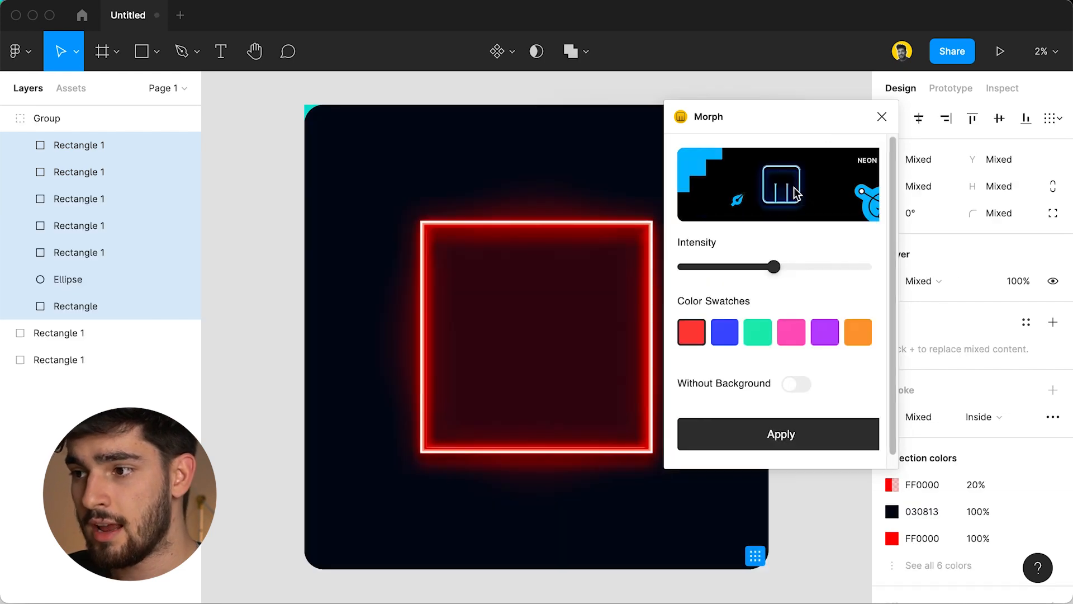
click(603, 342)
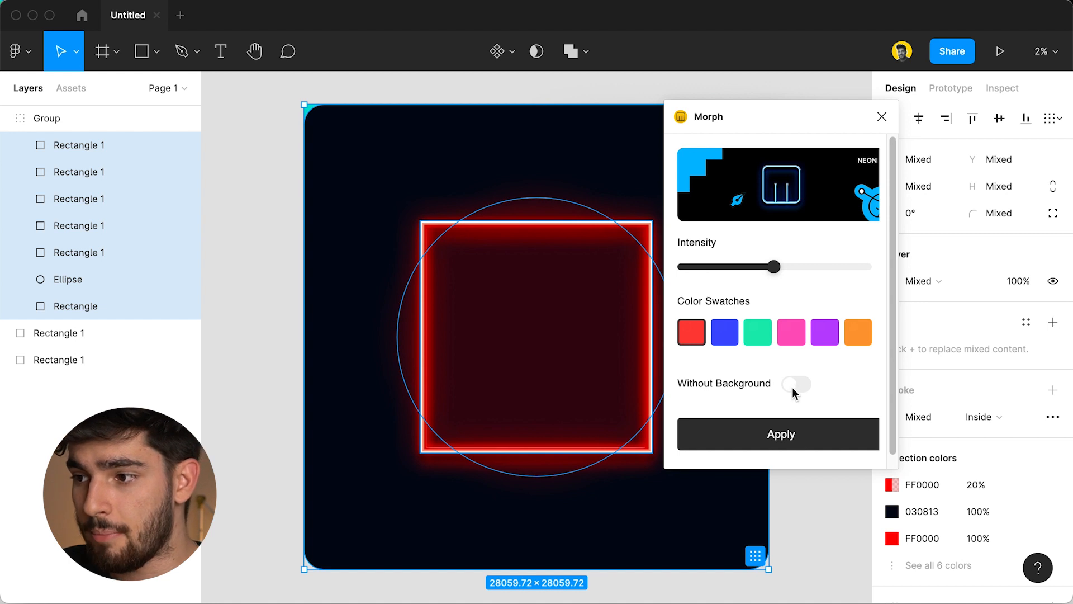
click(795, 383)
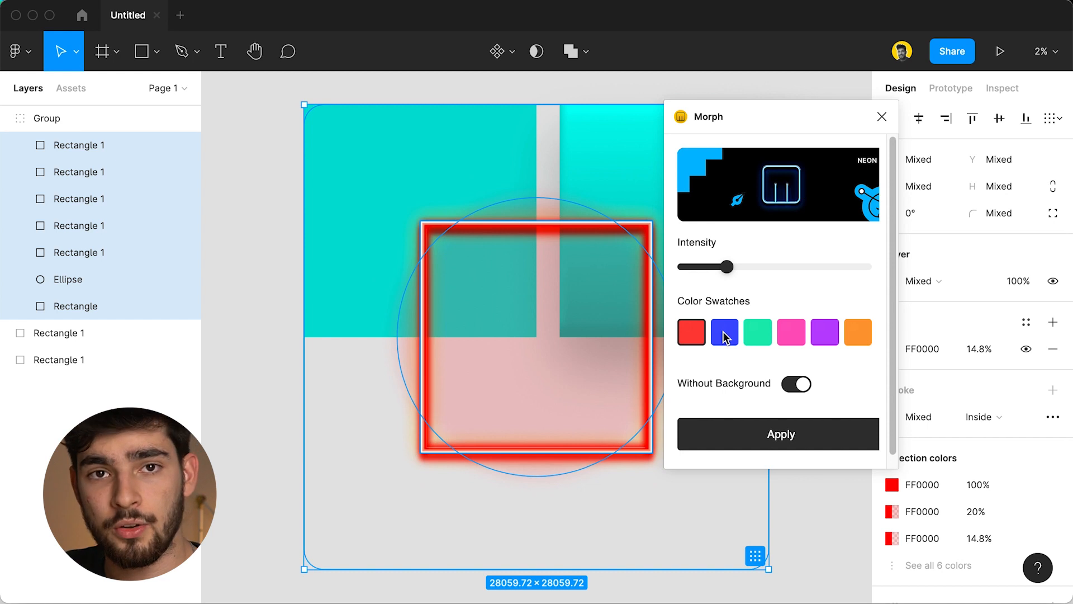
click(757, 332)
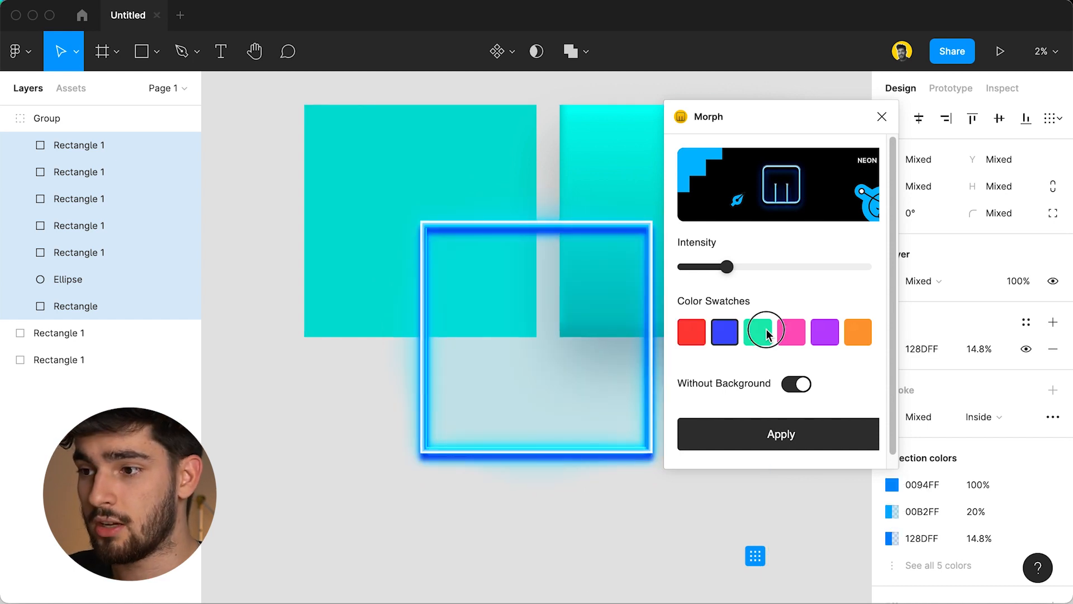
click(824, 332)
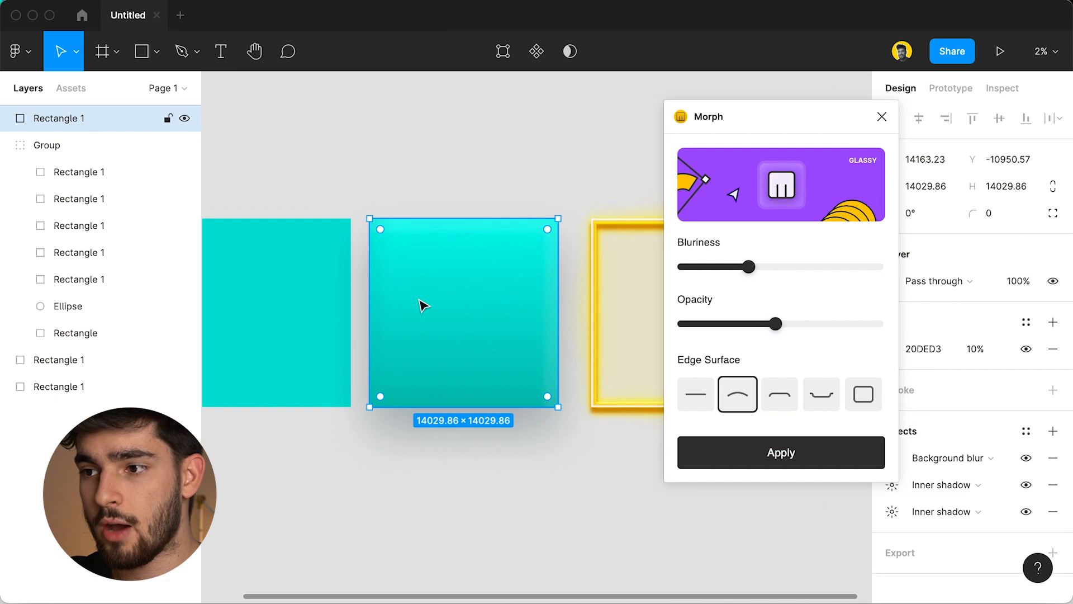
mouse_move(470, 320)
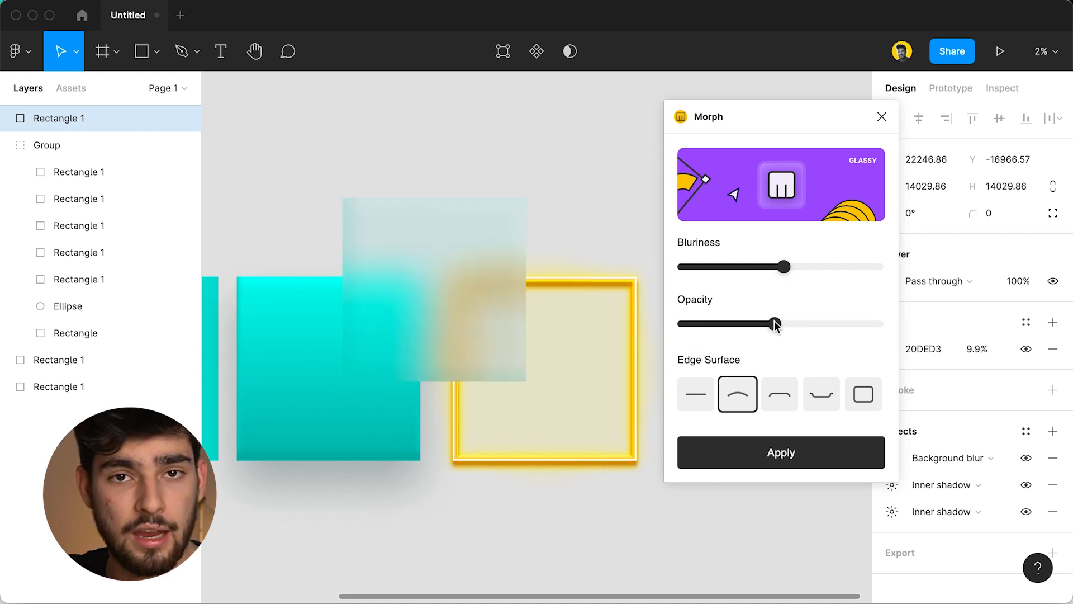
Step: Set the glassy square's opacity and give it a convex edge surface
click(435, 290)
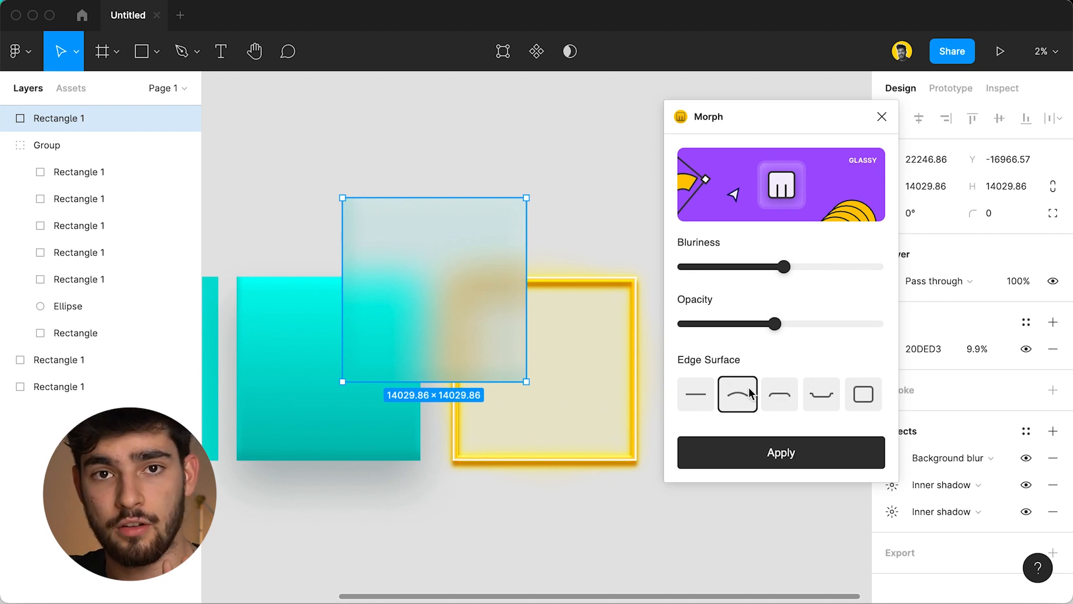
click(695, 393)
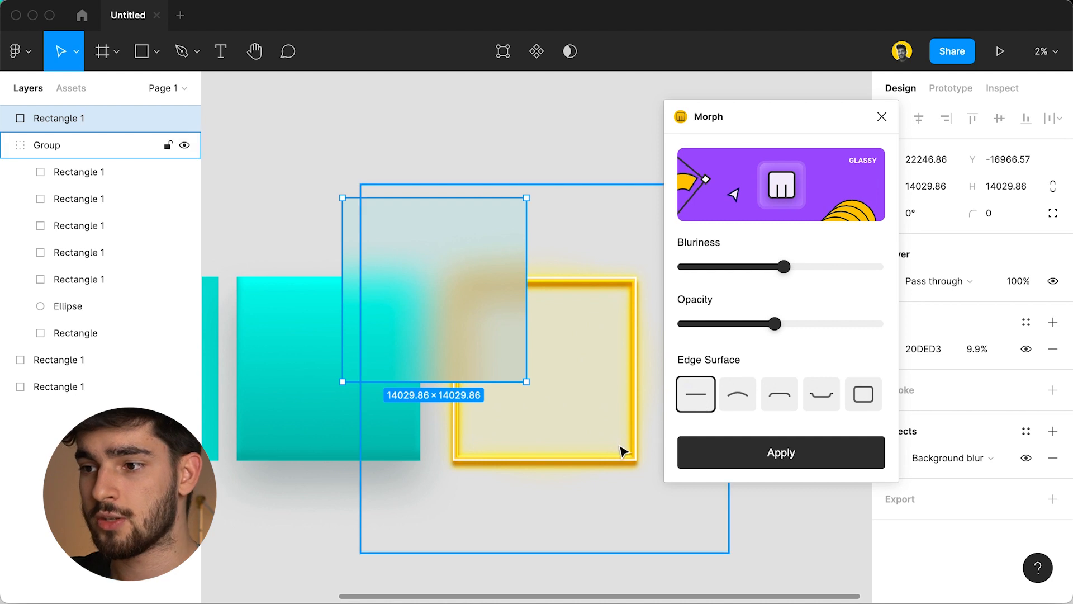
mouse_move(630, 364)
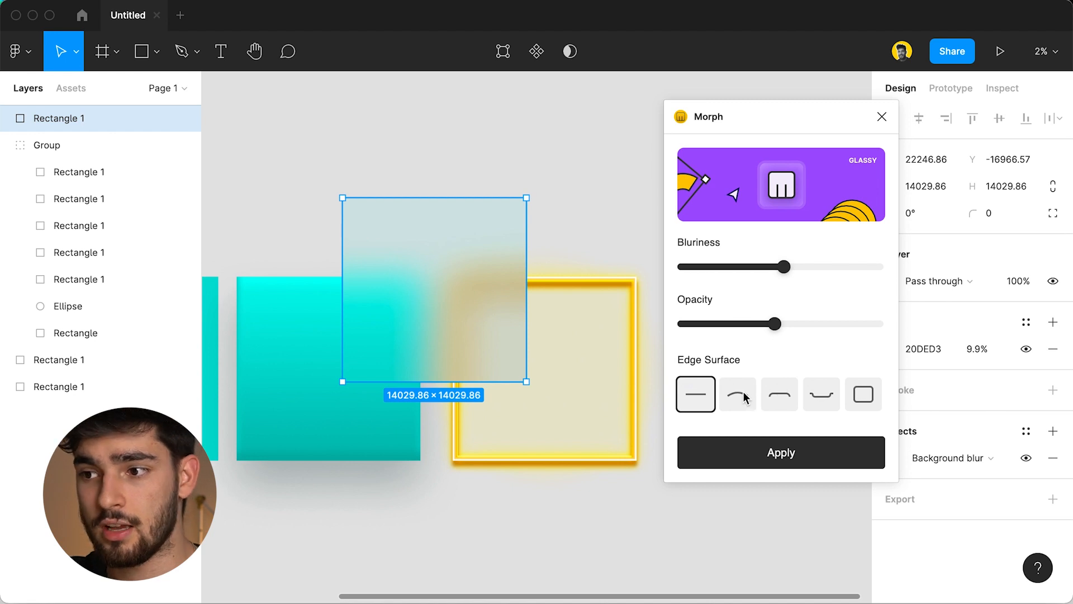
click(738, 394)
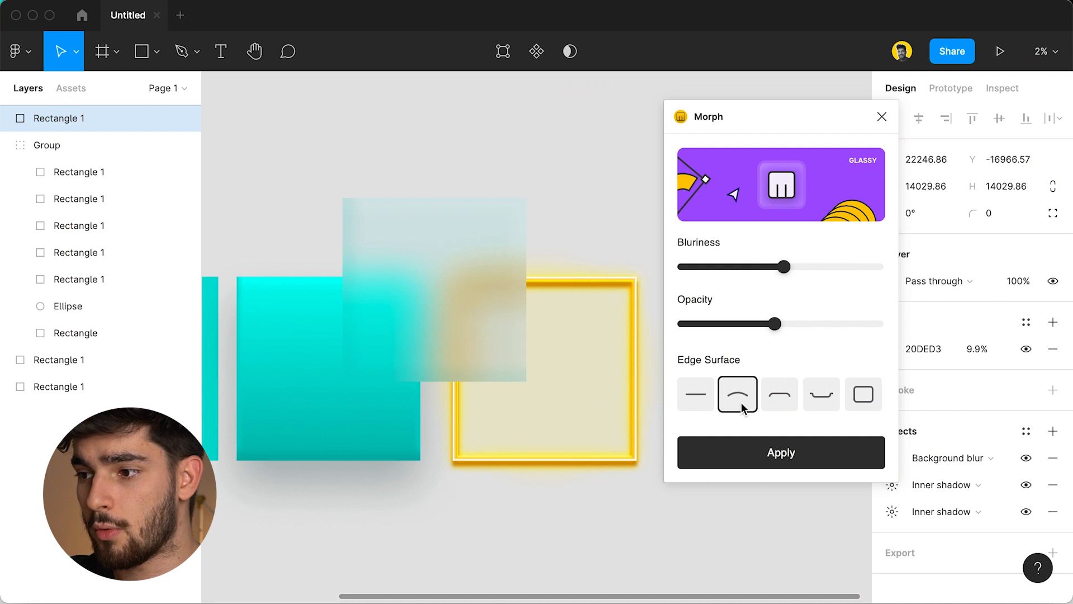
Step: Try the flatter and concave edge surfaces, then settle back on the convex edge
click(779, 395)
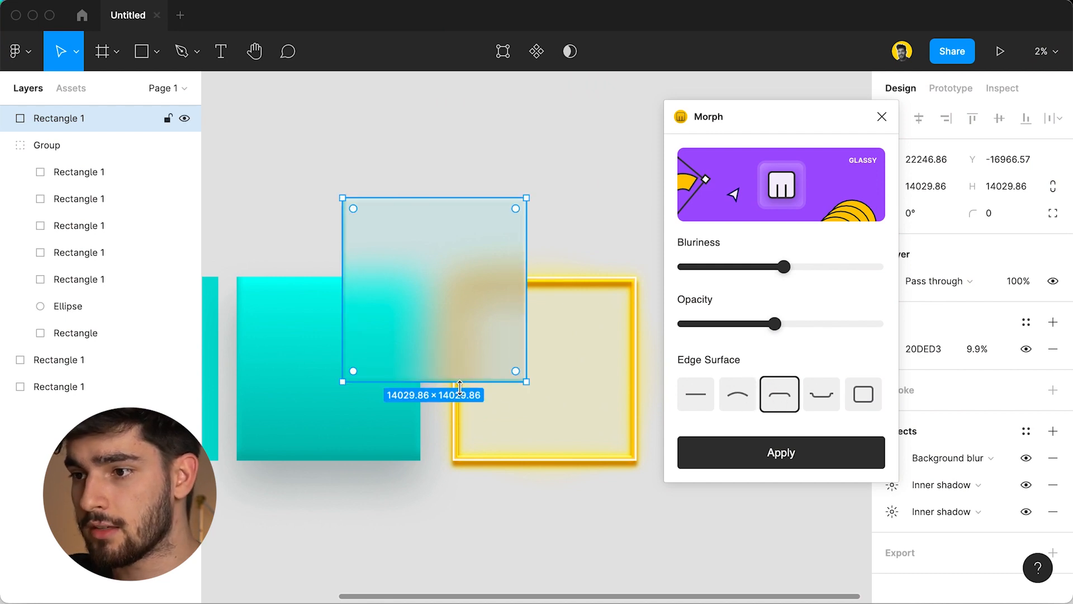
click(820, 393)
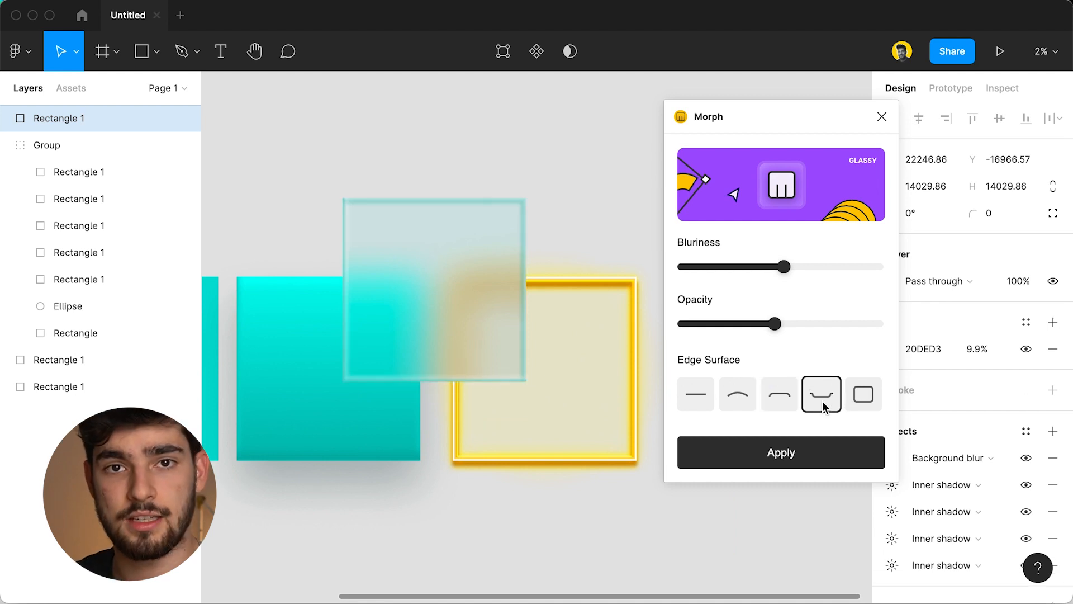
click(738, 395)
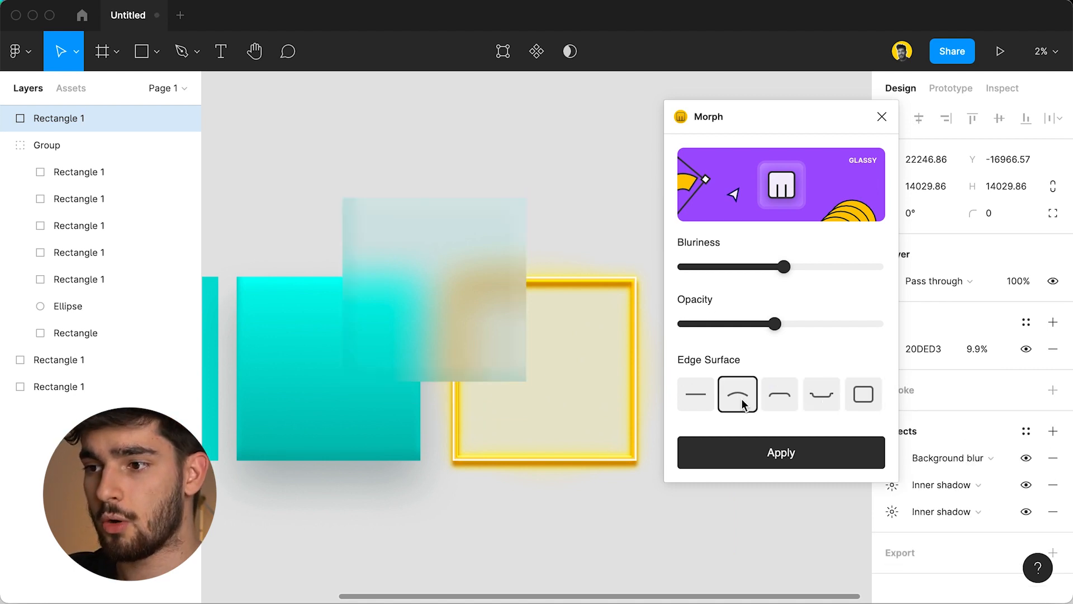
click(695, 395)
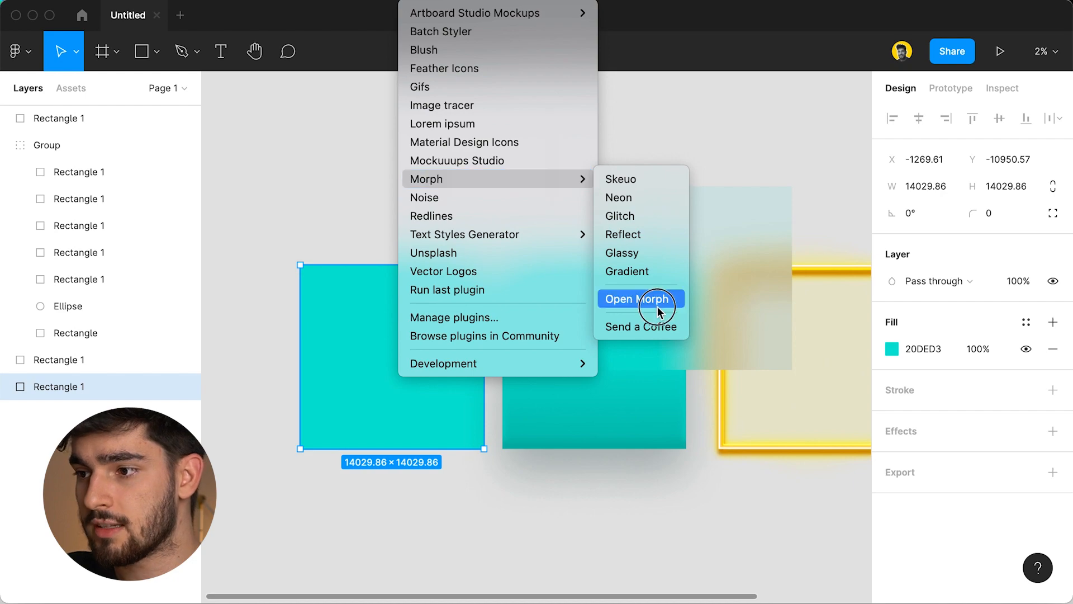
Step: Apply Morph's Reflect effect, trying leftward then keeping the downward reflection
click(636, 299)
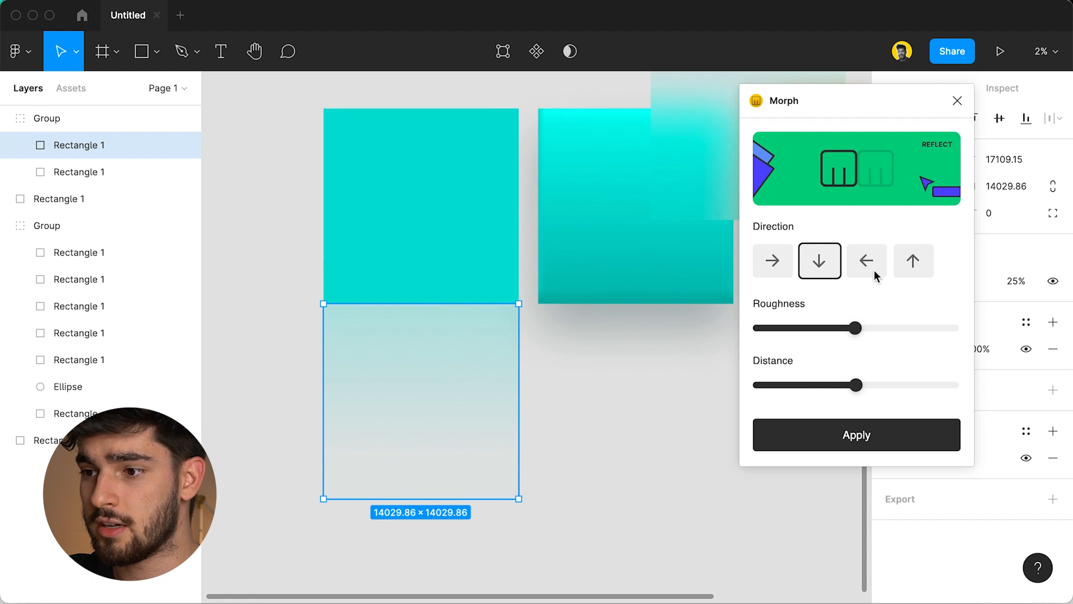
click(866, 260)
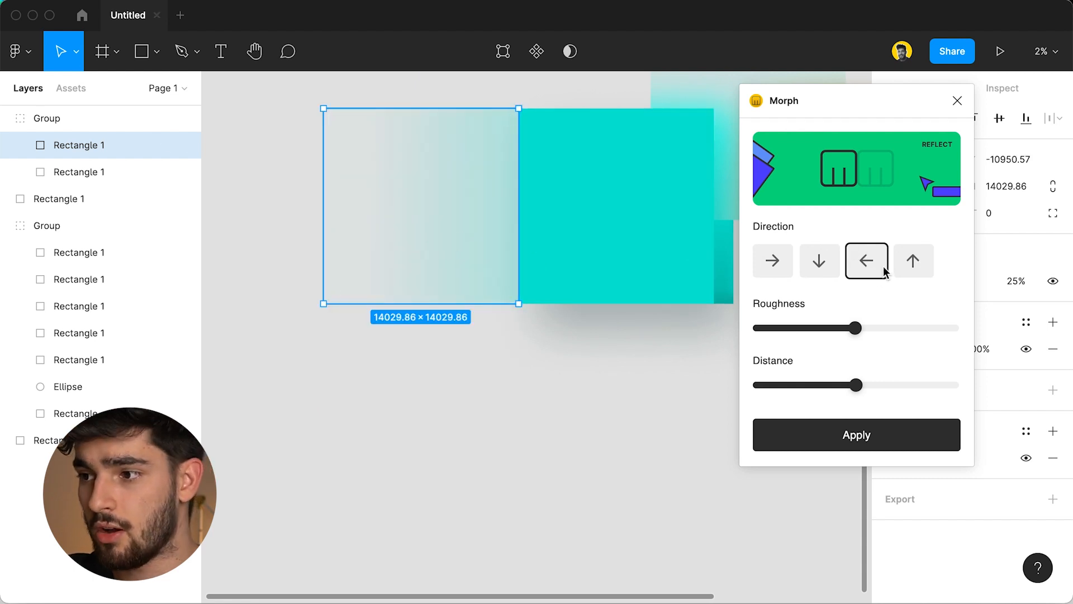
click(819, 261)
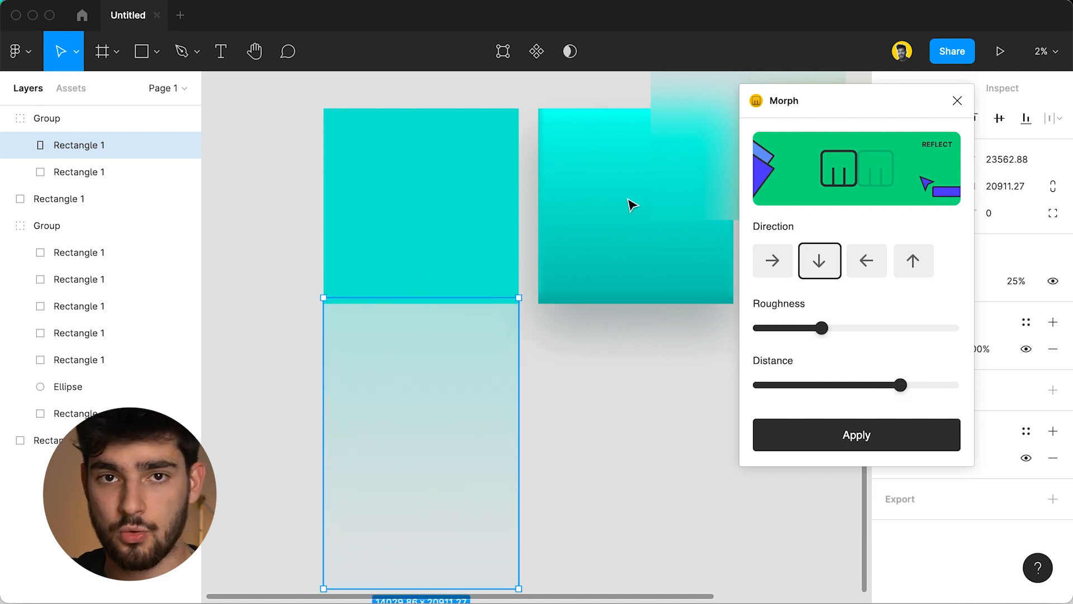
click(581, 425)
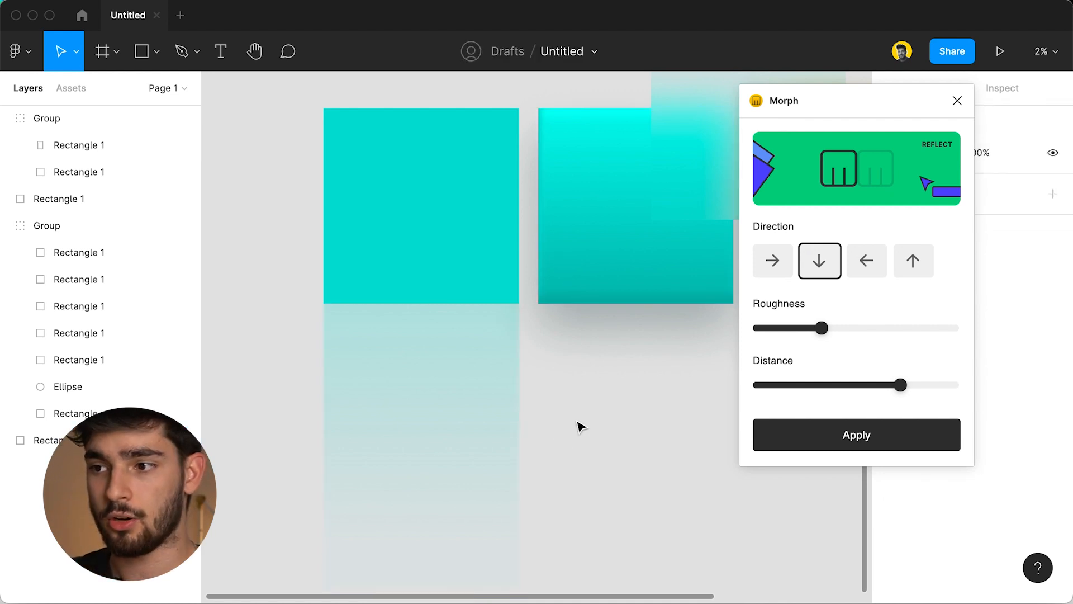
Step: Select the original cyan square ready for the next Morph effect
click(421, 205)
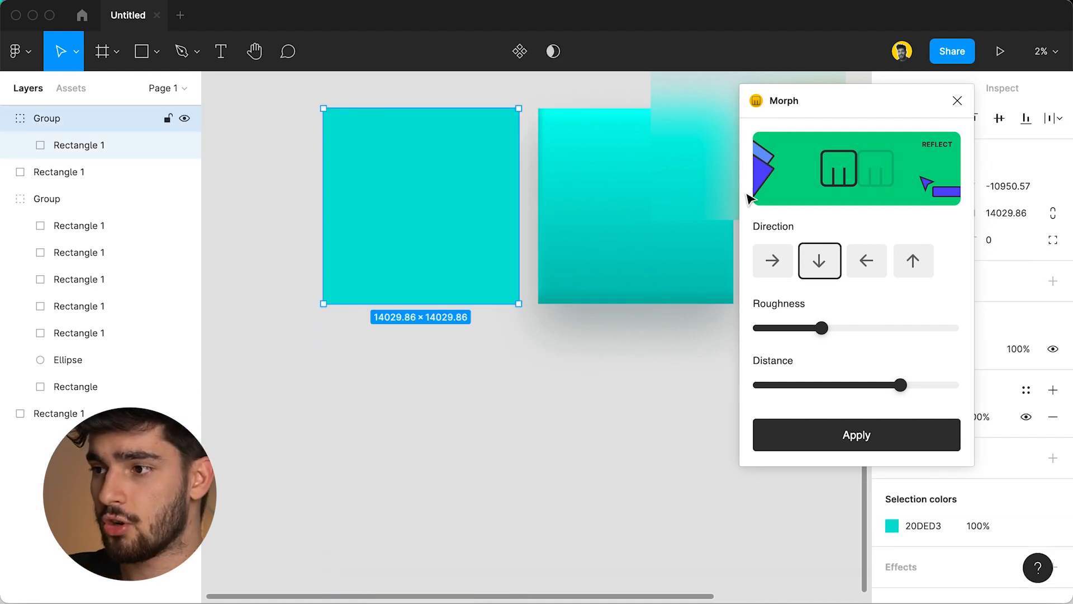
click(484, 239)
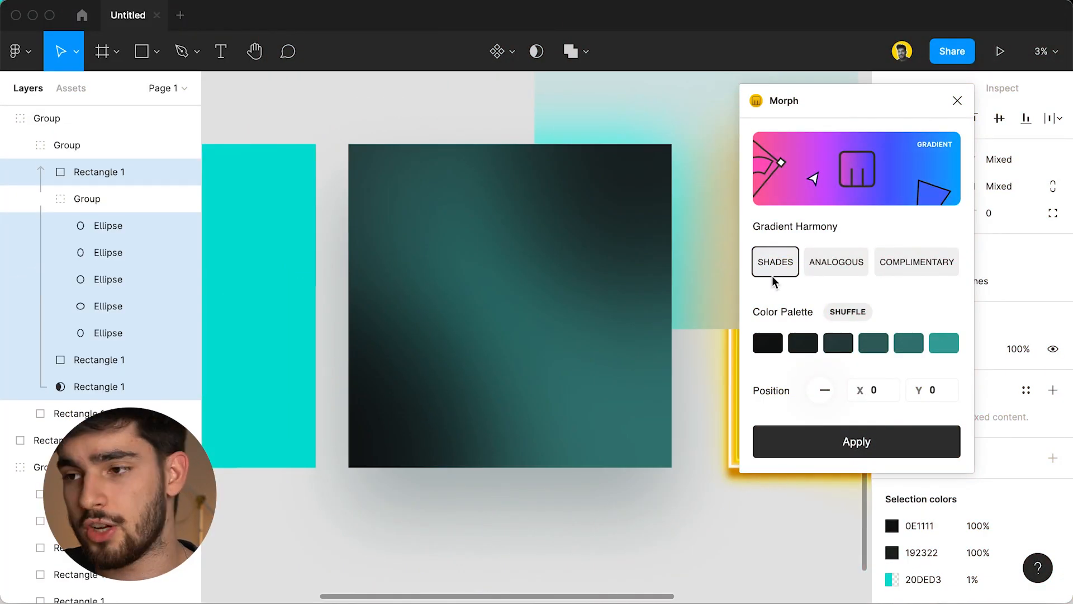
Step: Regenerate the square's mesh gradient with Analogous and then Complementary colour harmonies
click(441, 245)
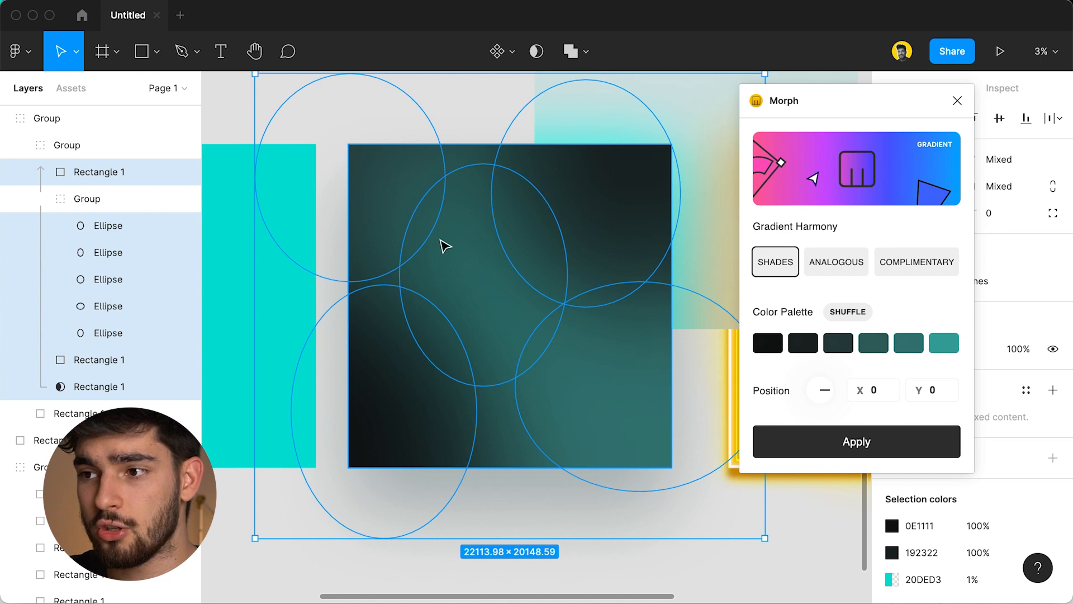
mouse_move(132, 236)
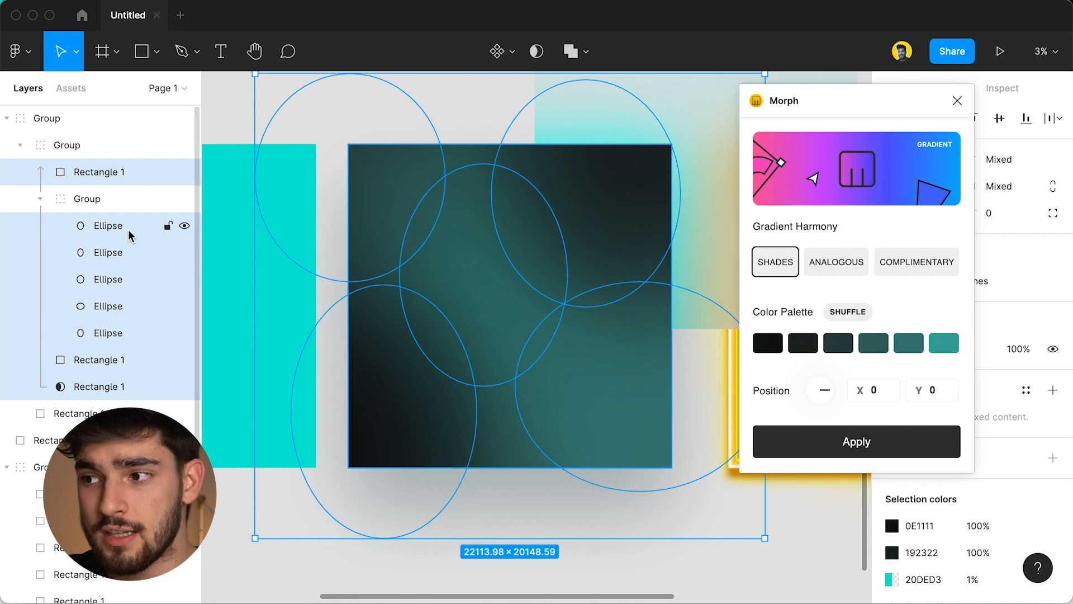
mouse_move(843, 296)
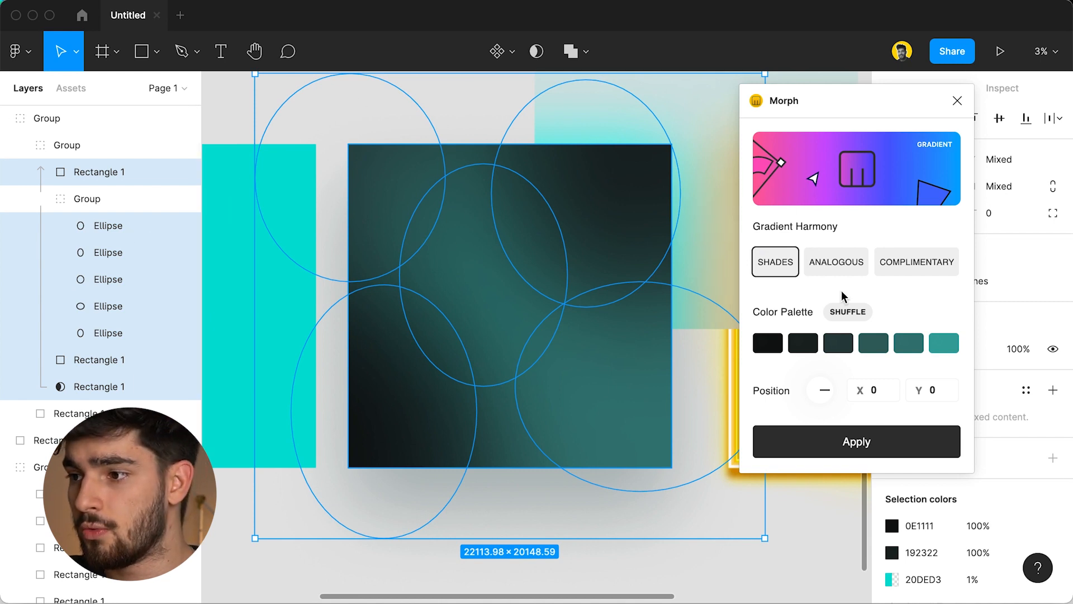
click(836, 261)
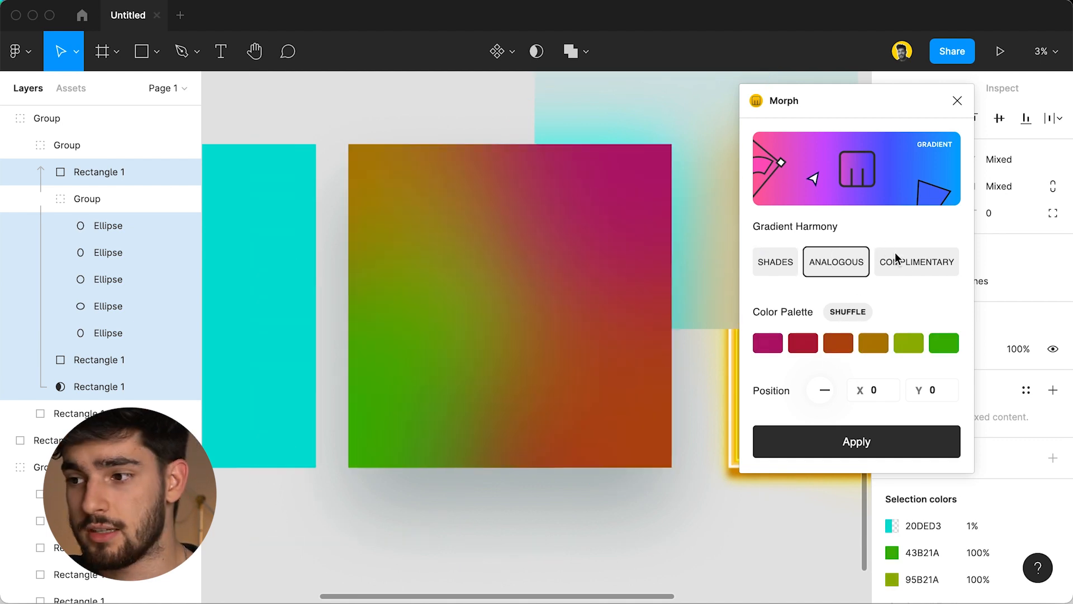
click(915, 262)
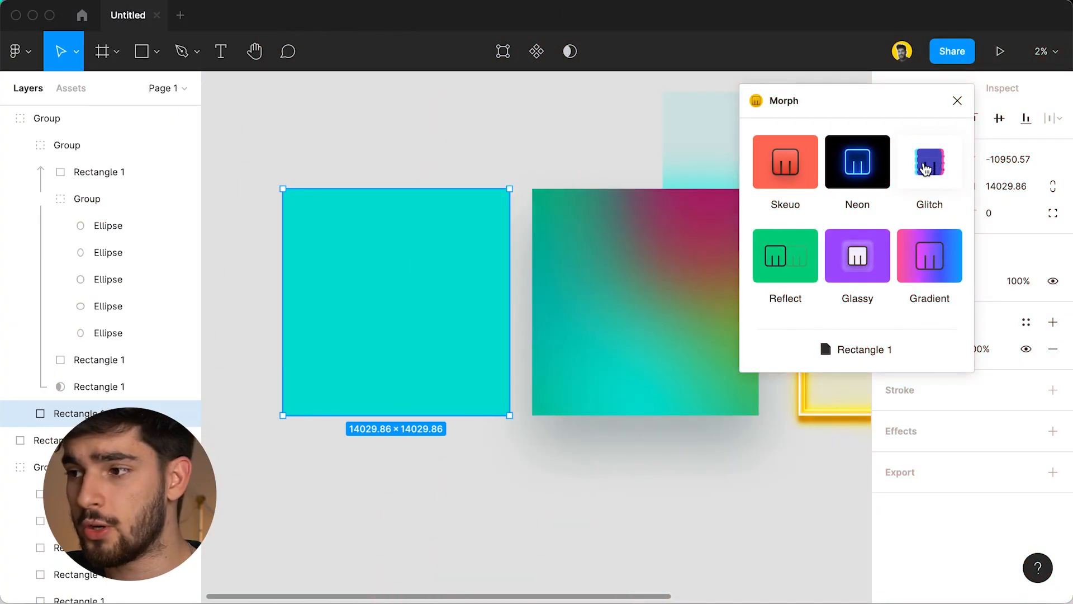
Step: Apply Morph's Glitch effect to the last plain cyan square
click(929, 161)
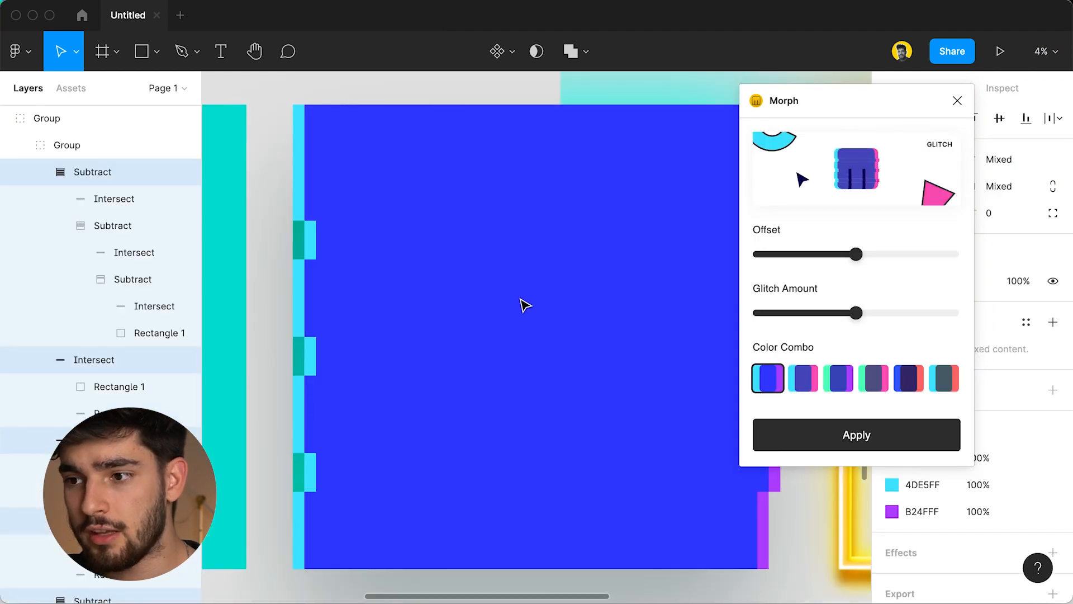